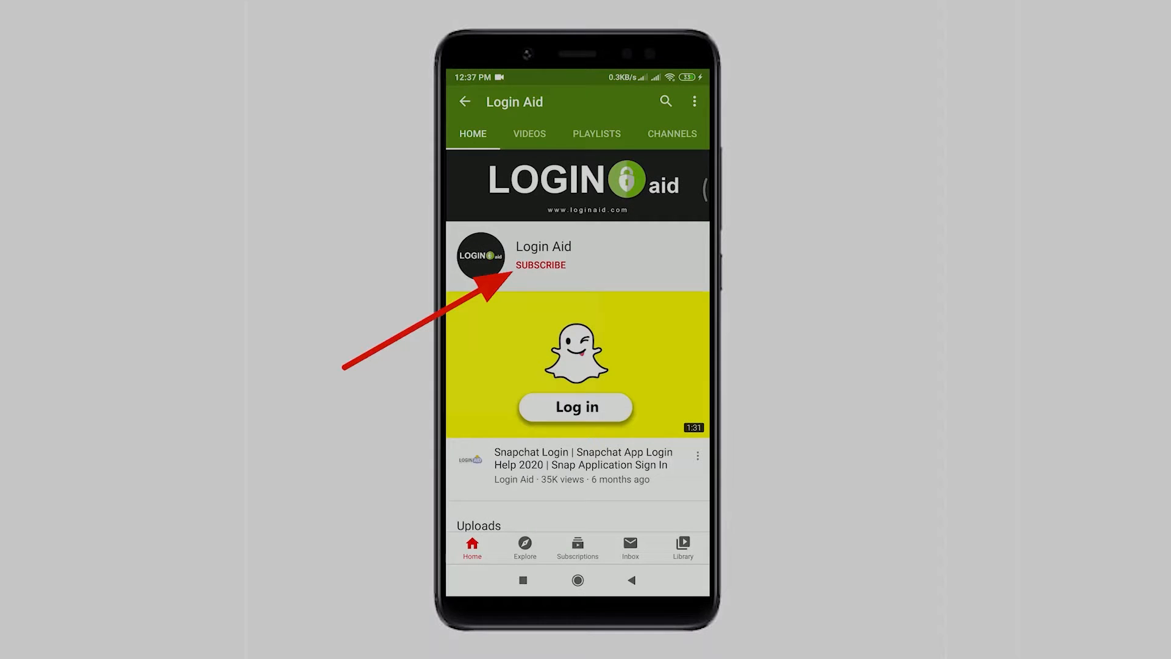
Leave YouTube and clear recent apps so the phone's home screen shows
click(540, 264)
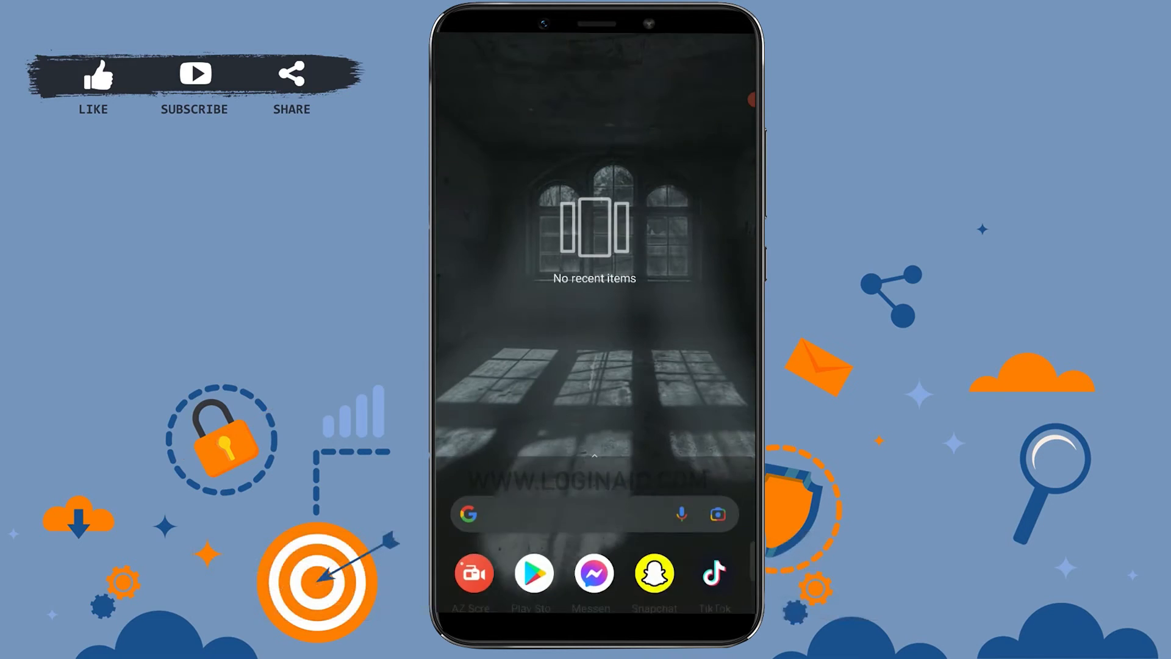
Search the Play Store for 'ch' and pick the 'chase bank' suggestion
click(534, 573)
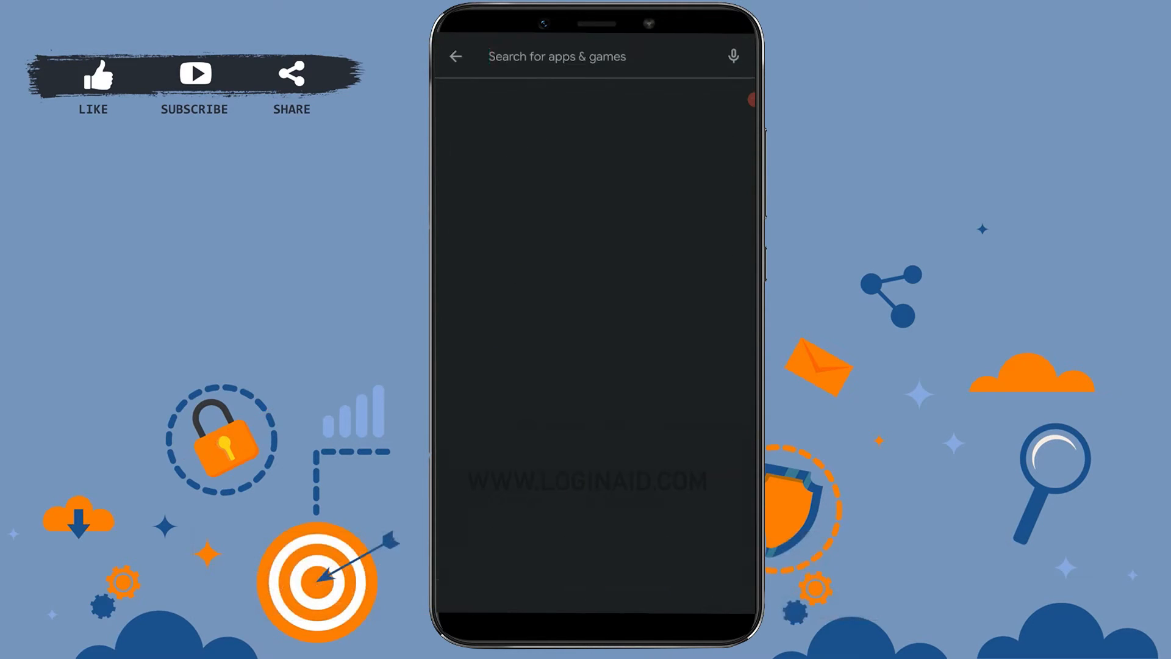
text(ch)
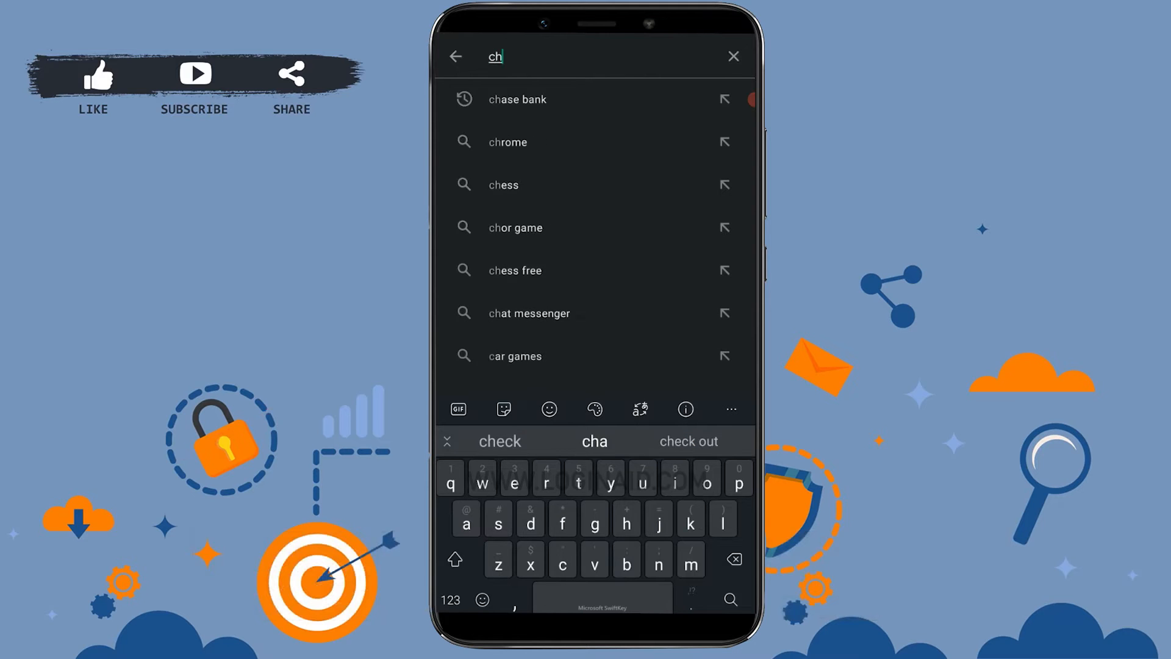
click(517, 99)
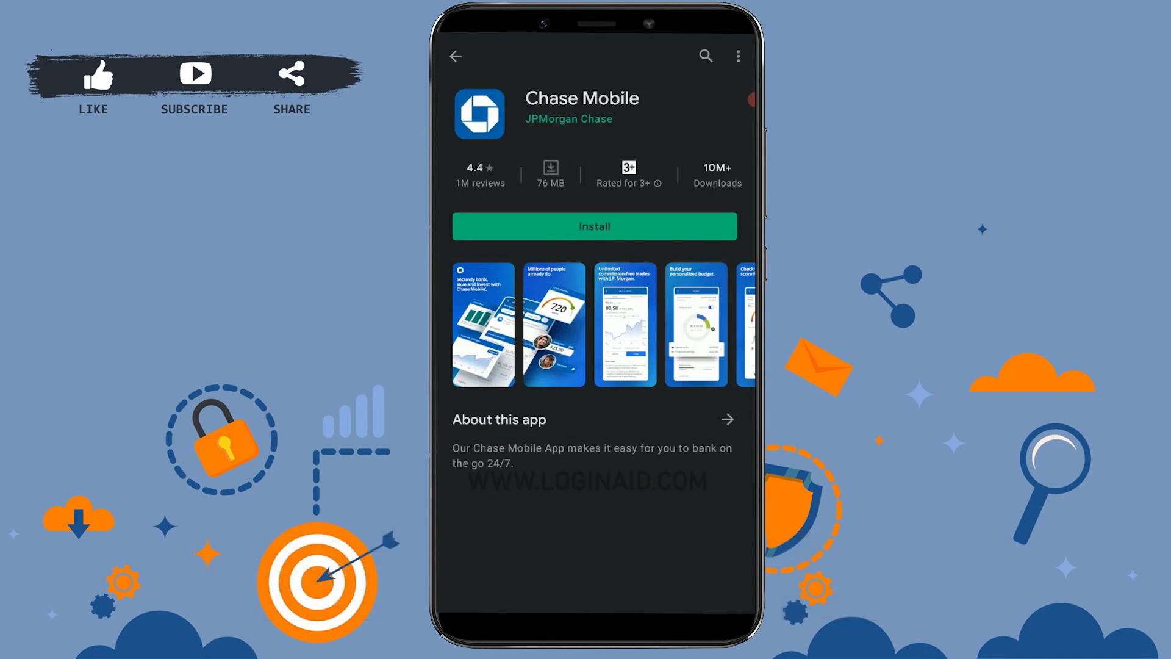
Install the Chase Mobile app by JPMorgan Chase so its download begins
click(593, 227)
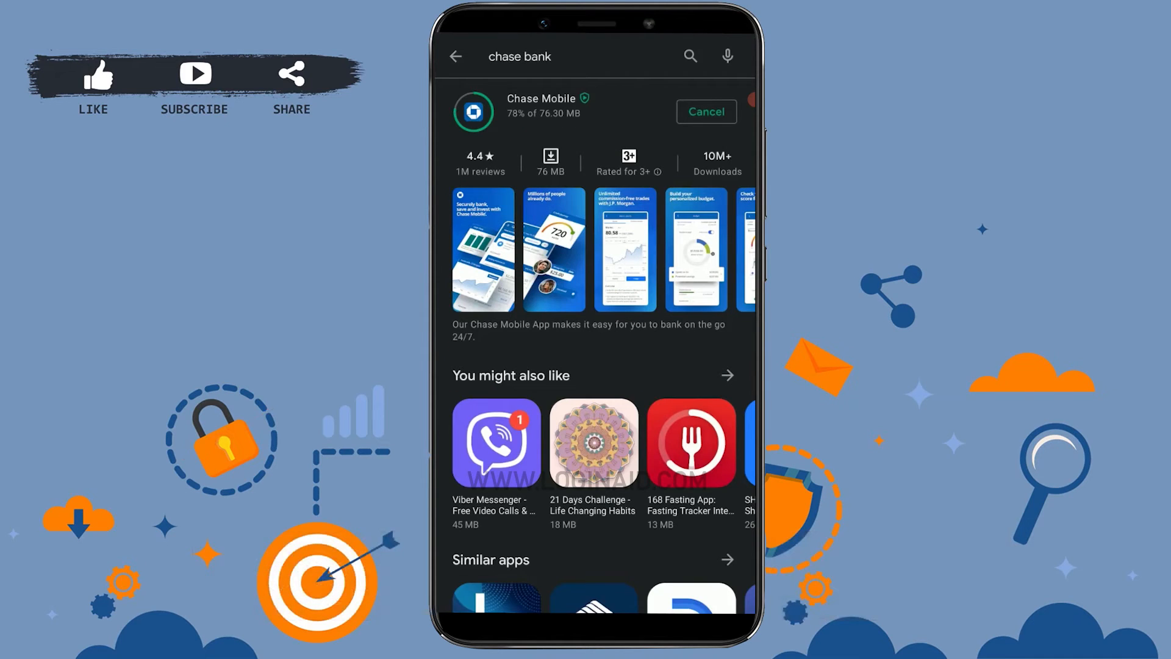